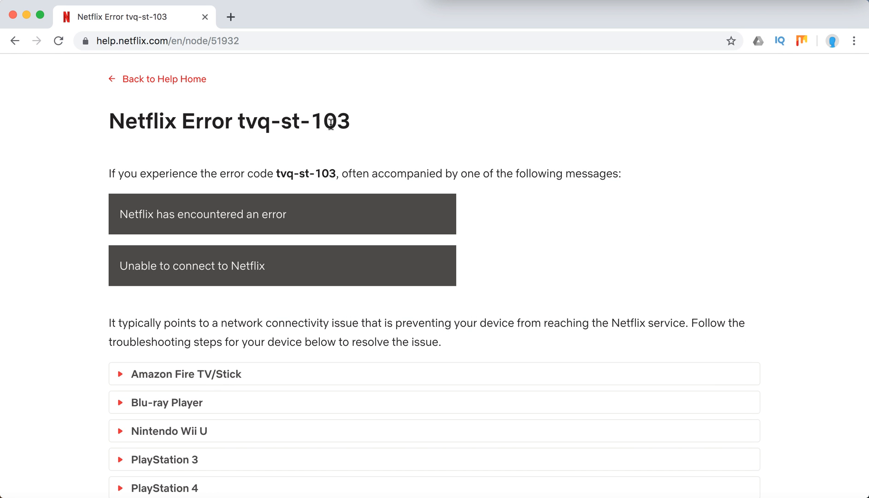
Scroll through the article intro and highlight the sentence explaining the connectivity issue.
{"action": "scroll", "scroll_direction": "down", "scroll_amount": 3}
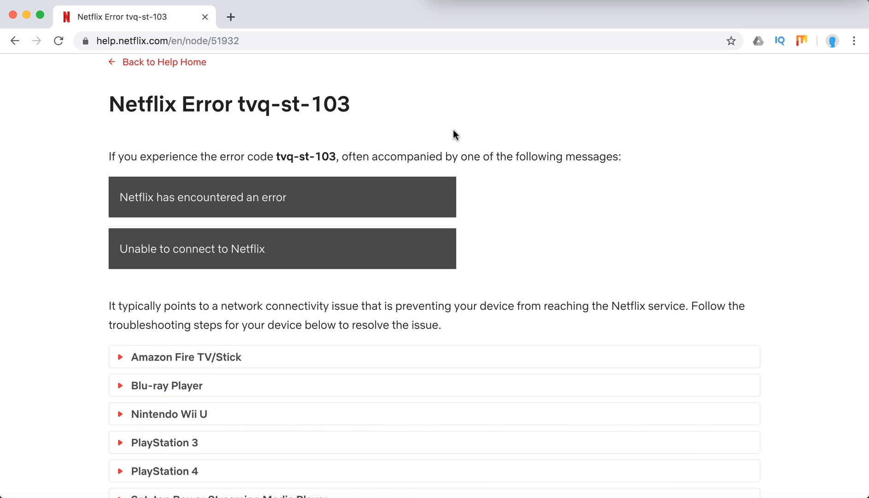
{"action": "scroll", "scroll_direction": "down", "scroll_amount": 3}
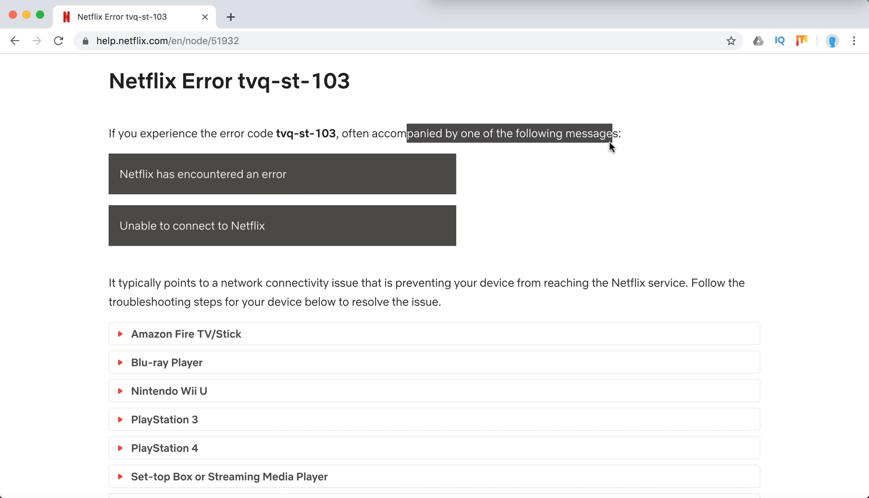
{"action": "mouse_move", "coordinate": [299, 187]}
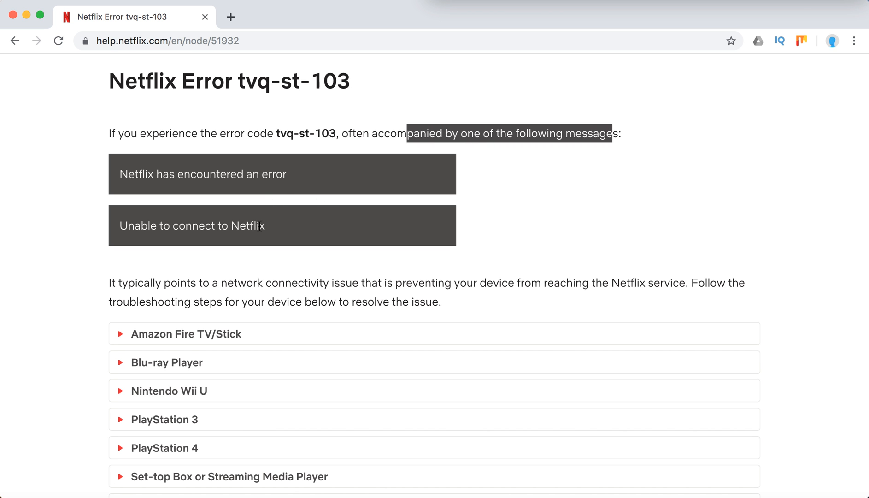
{"action": "scroll", "scroll_direction": "down", "scroll_amount": 3}
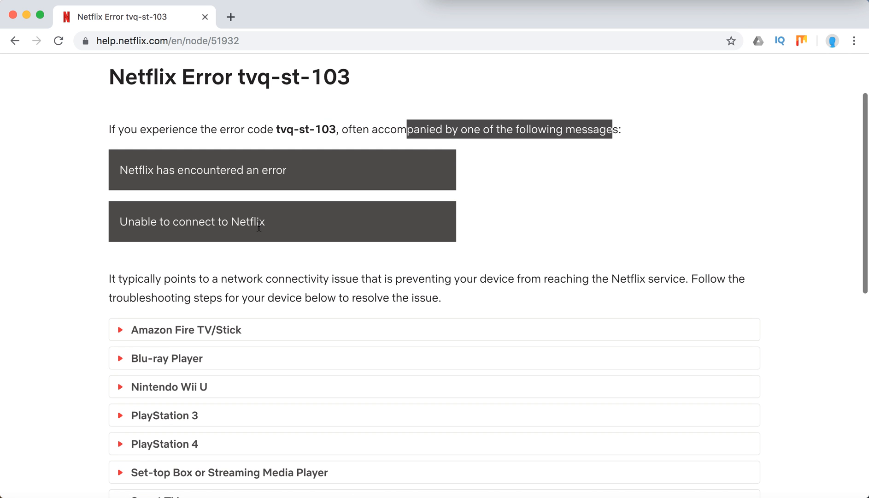
{"action": "left_click_drag", "start_coordinate": [172, 279], "coordinate": [448, 298]}
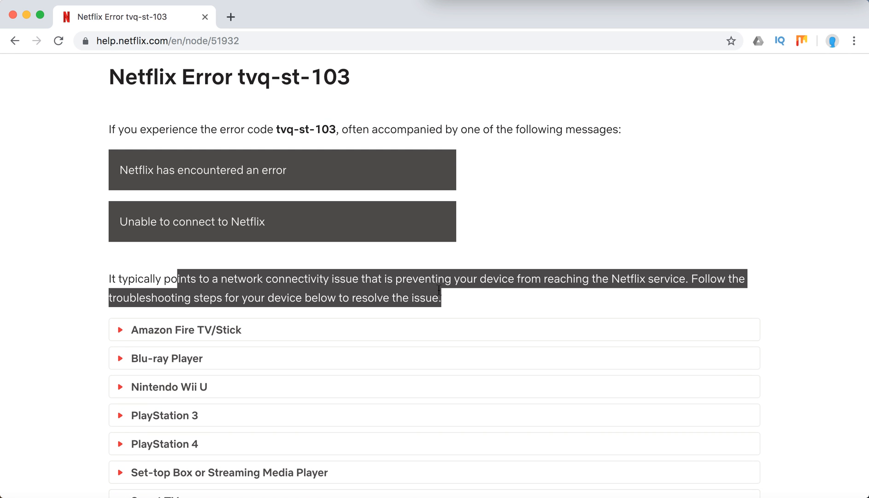
{"action": "scroll", "scroll_direction": "down", "scroll_amount": 3}
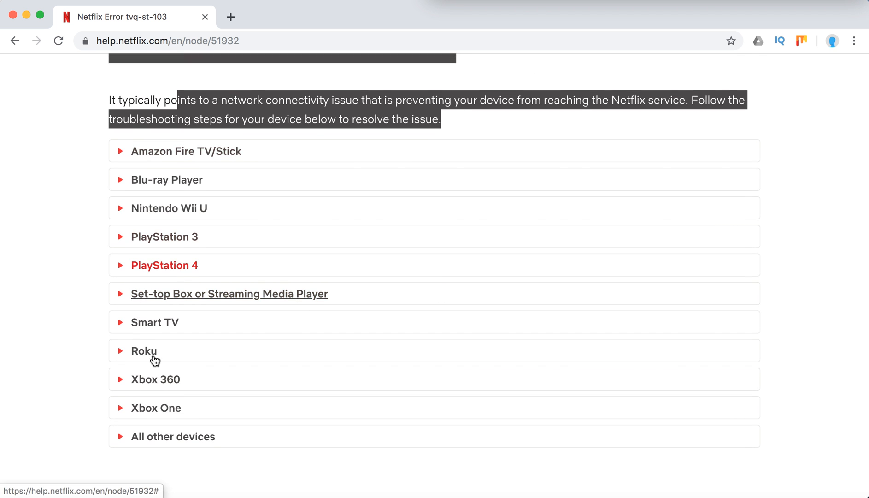
{"action": "mouse_move", "coordinate": [160, 244]}
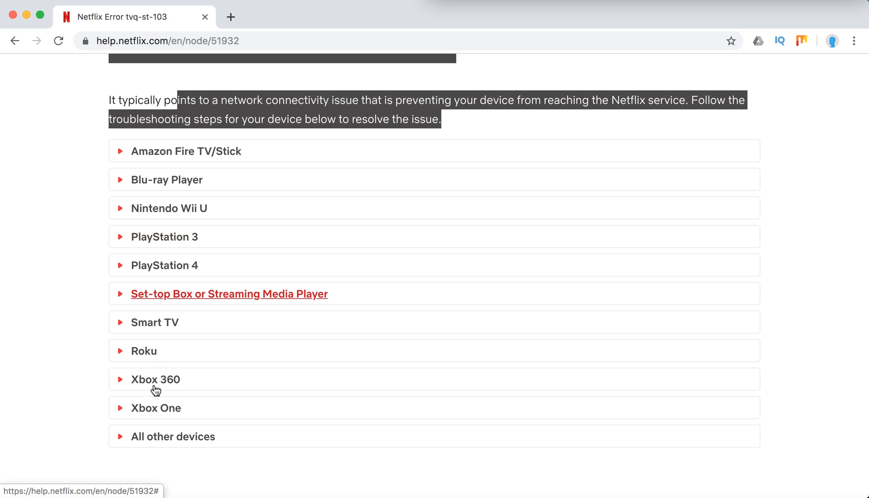
{"action": "mouse_move", "coordinate": [186, 151]}
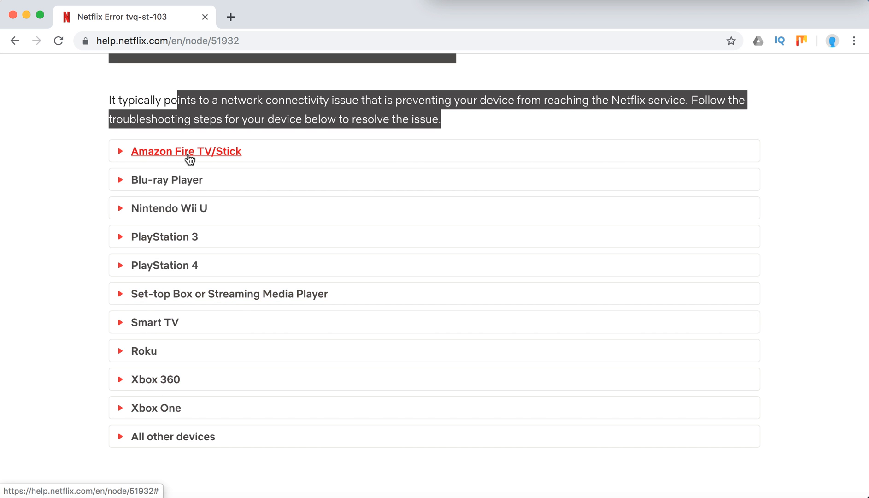
Expand Amazon Fire TV/Stick with its Reload the Netflix app and Reinstall the Netflix app steps.
{"action": "left_click", "coordinate": [185, 151]}
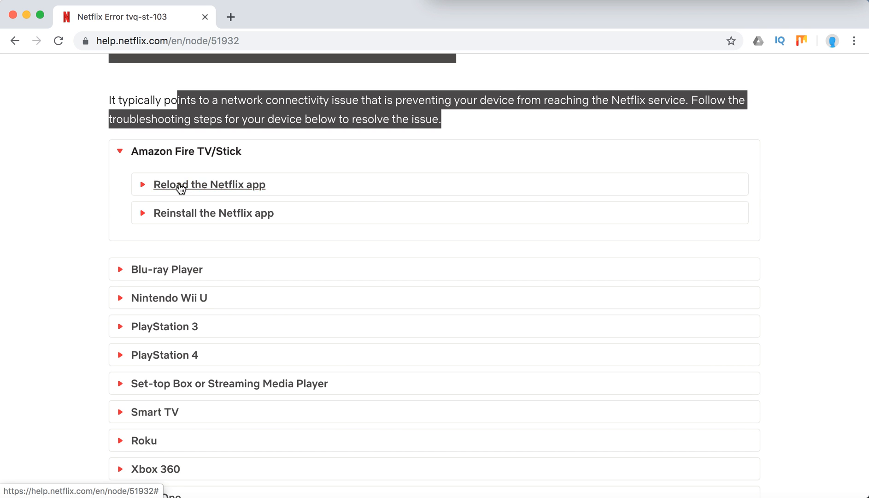
{"action": "left_click", "coordinate": [209, 184]}
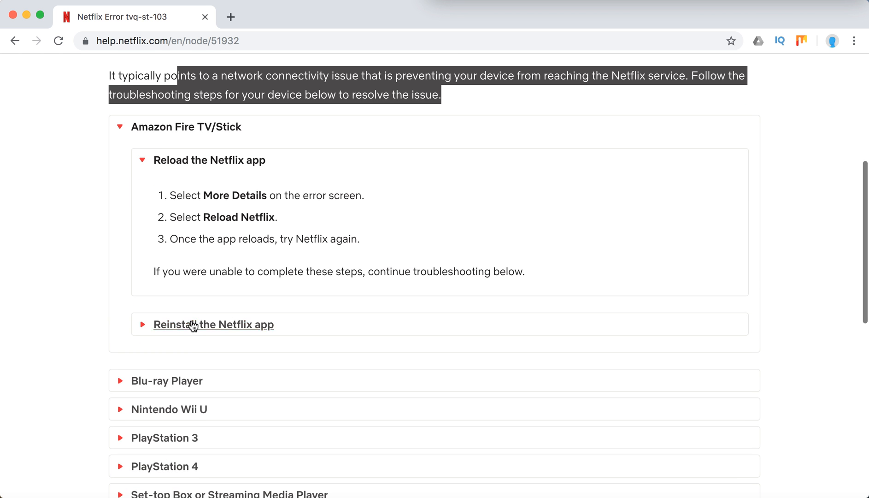
{"action": "left_click", "coordinate": [214, 324]}
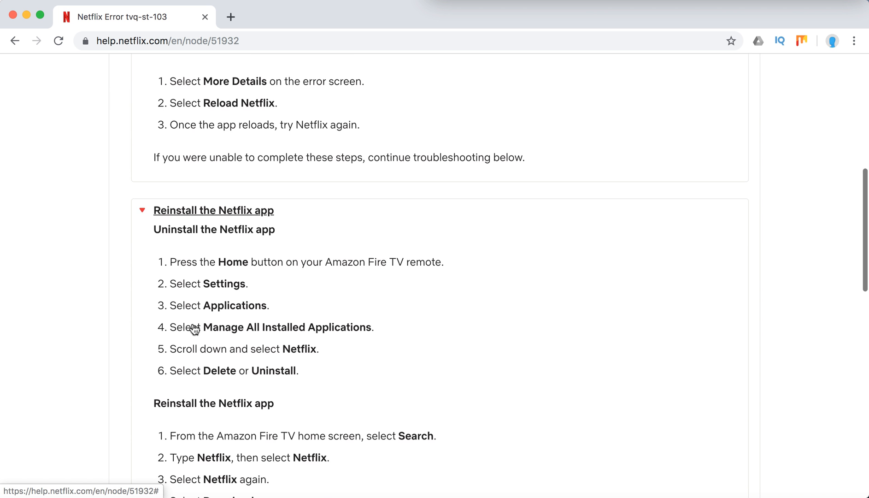
{"action": "scroll", "scroll_direction": "down", "scroll_amount": 3}
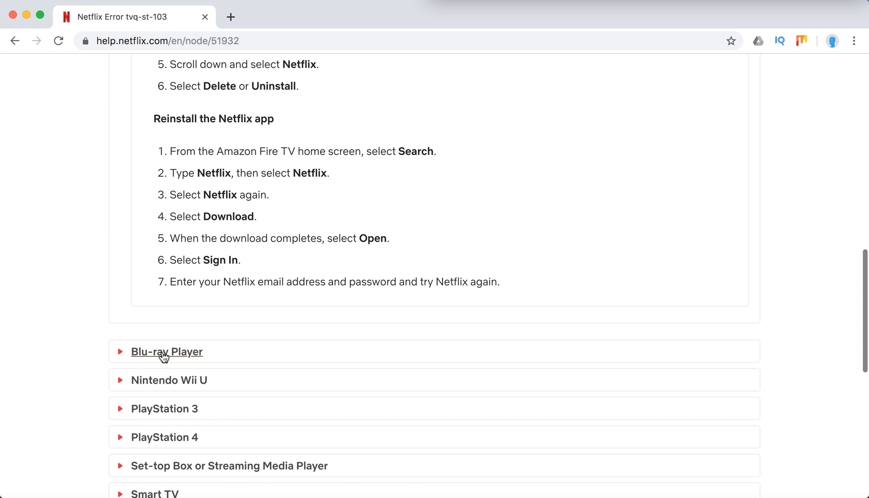
Expand Blu-ray Player with its restart device, restore connection settings, restart network and next-step topics.
{"action": "left_click", "coordinate": [166, 351]}
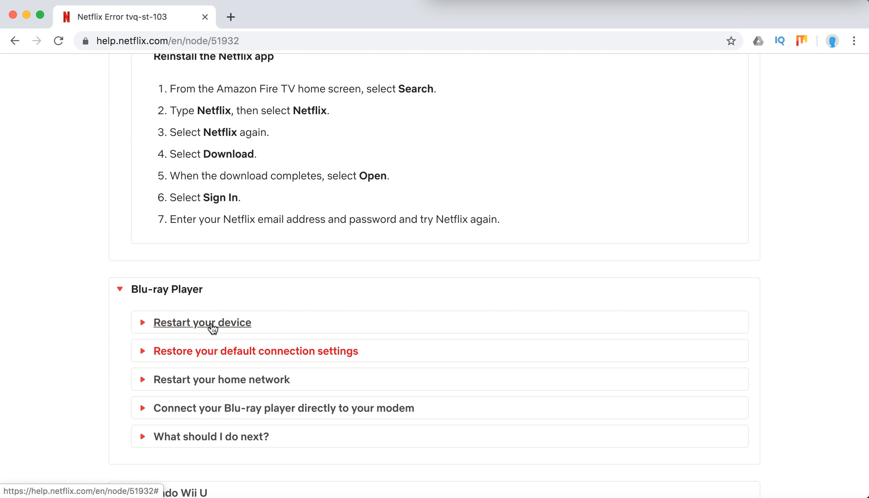
{"action": "left_click", "coordinate": [201, 322]}
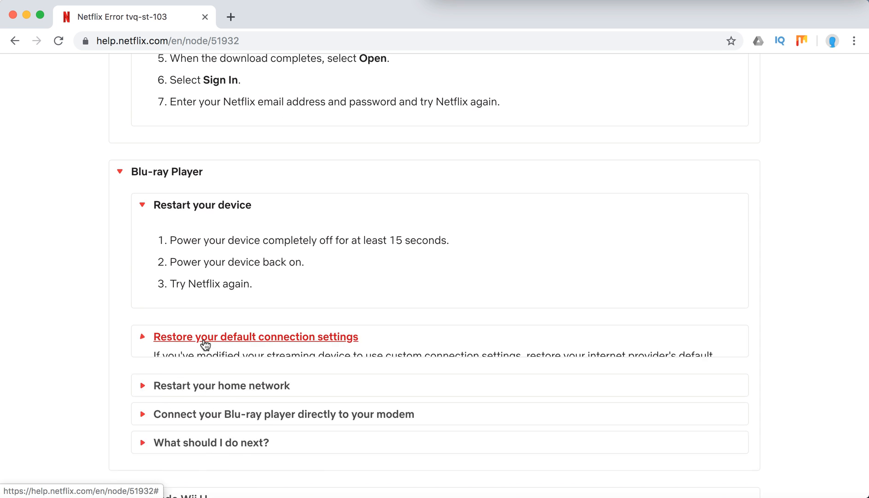
{"action": "left_click", "coordinate": [255, 336]}
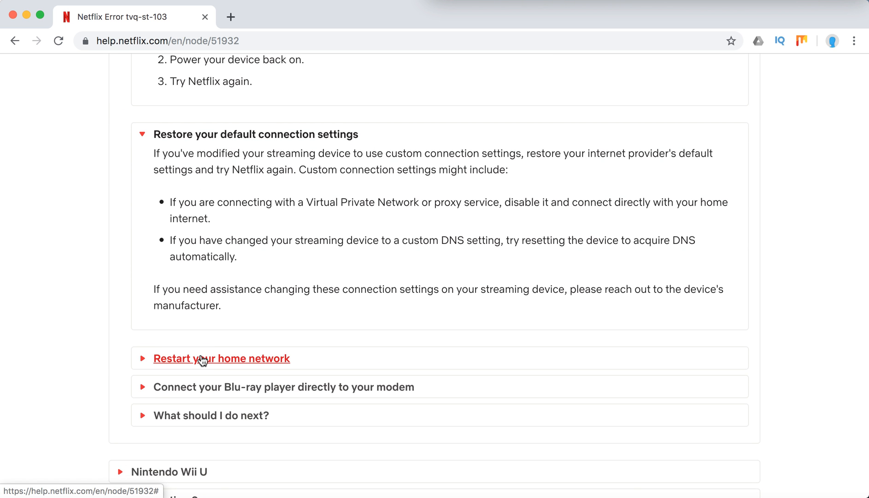
{"action": "left_click", "coordinate": [221, 358]}
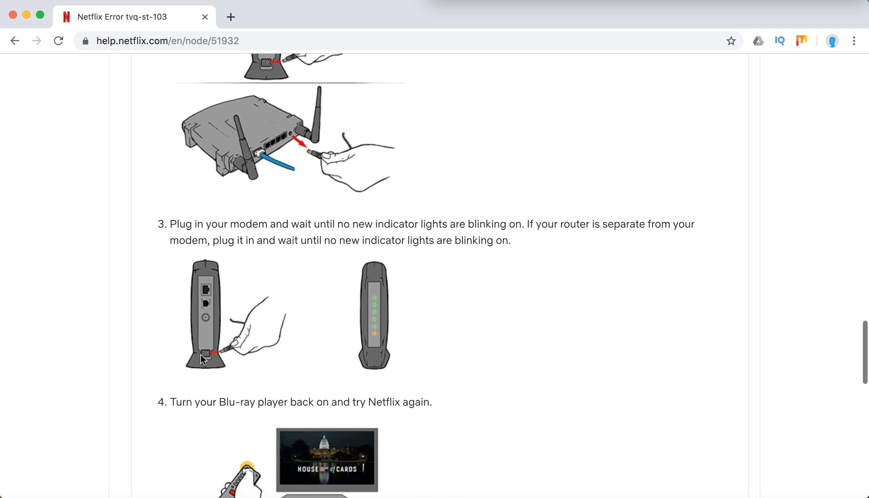
{"action": "scroll", "scroll_direction": "down", "scroll_amount": 3}
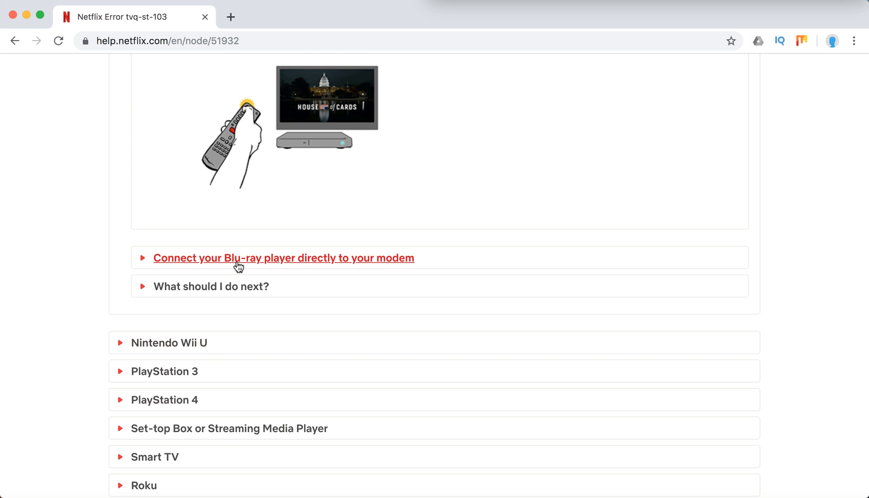
{"action": "scroll", "scroll_direction": "down", "scroll_amount": 3}
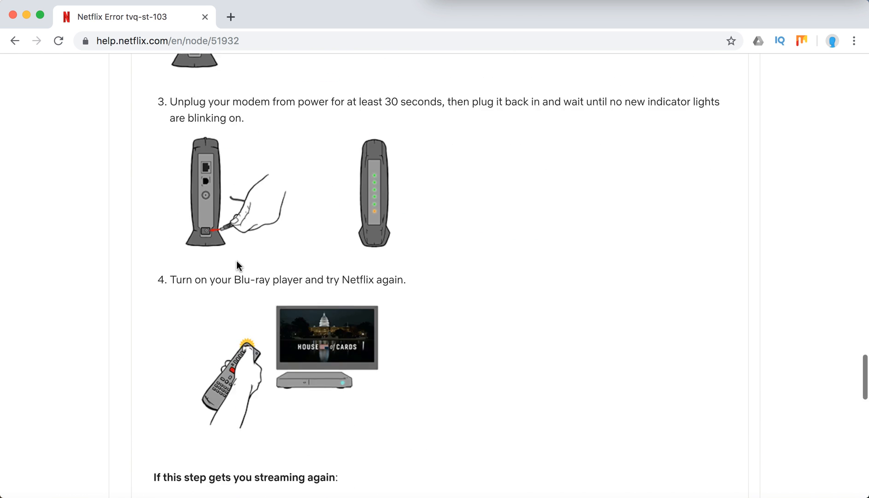
{"action": "scroll", "scroll_direction": "down", "scroll_amount": 3}
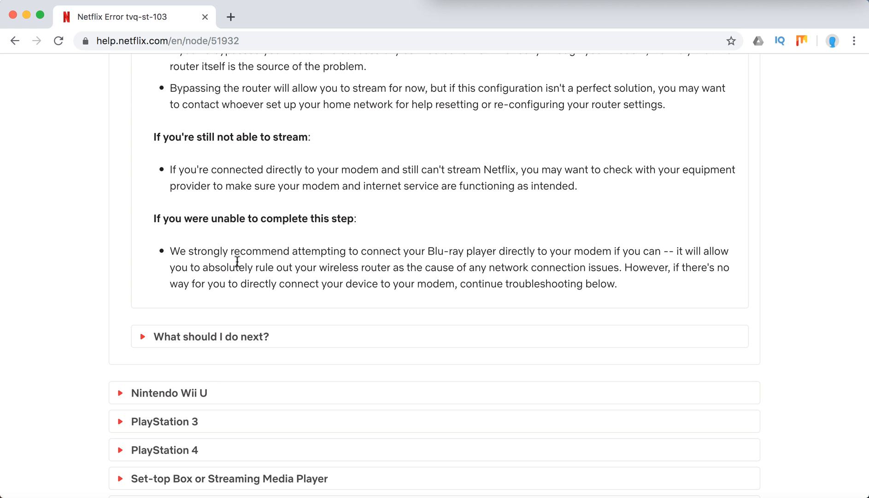
{"action": "mouse_move", "coordinate": [217, 336]}
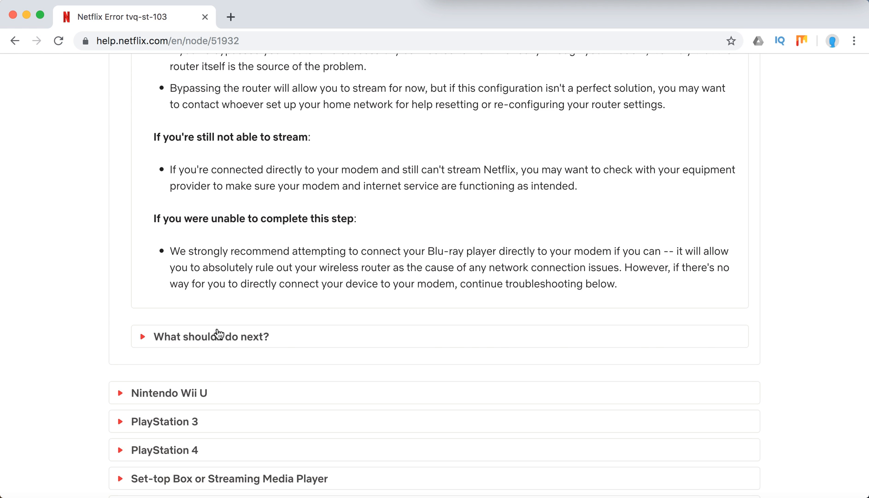
{"action": "left_click", "coordinate": [211, 336]}
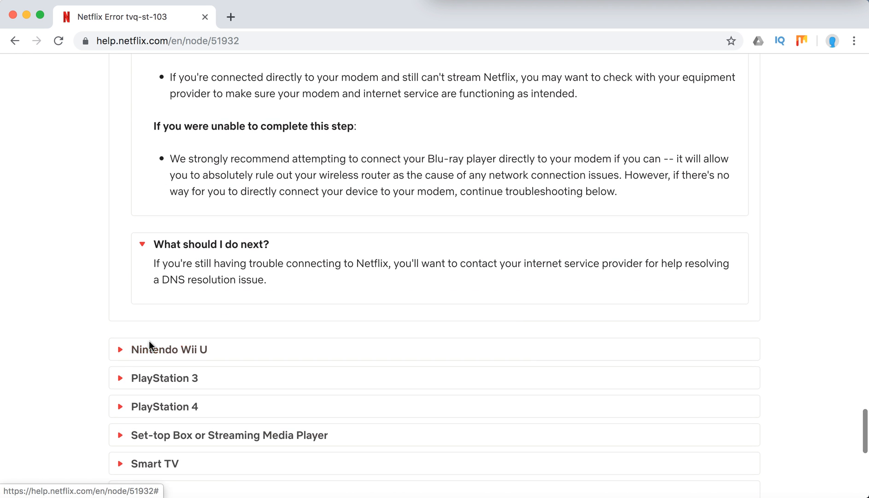
Expand Nintendo Wii U with its Restart your home network and What should I do next topics.
{"action": "left_click", "coordinate": [168, 350]}
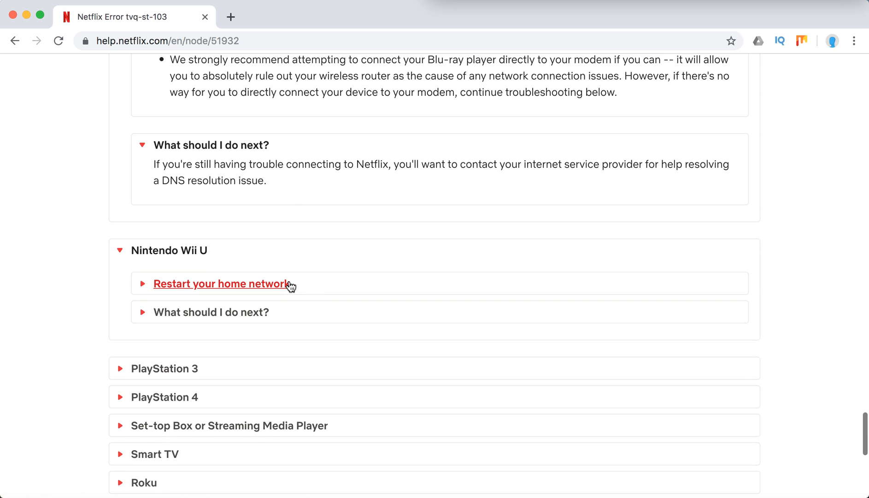
{"action": "left_click", "coordinate": [222, 283]}
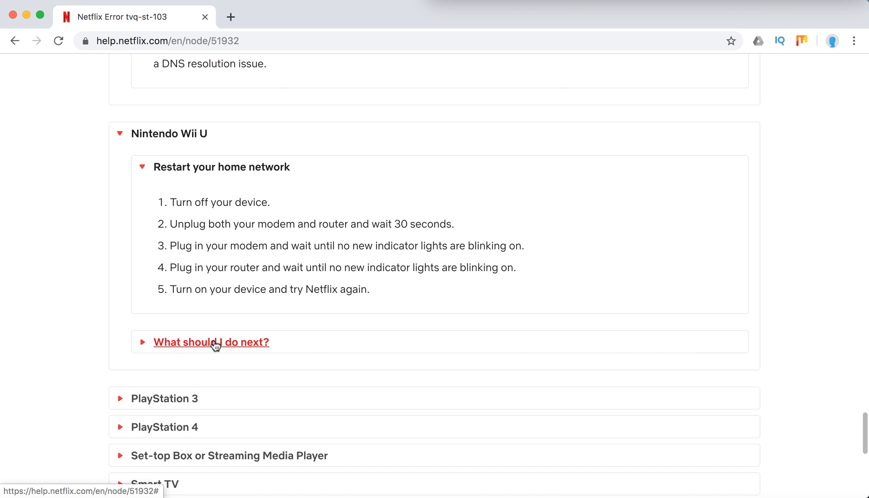
{"action": "left_click", "coordinate": [211, 341]}
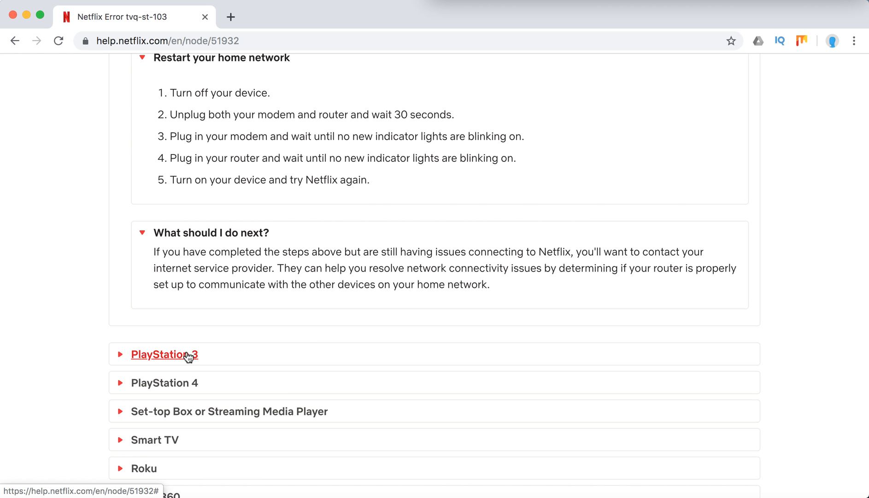
Expand PlayStation 3 and its step for visiting Netflix.com on a computer.
{"action": "left_click", "coordinate": [163, 354]}
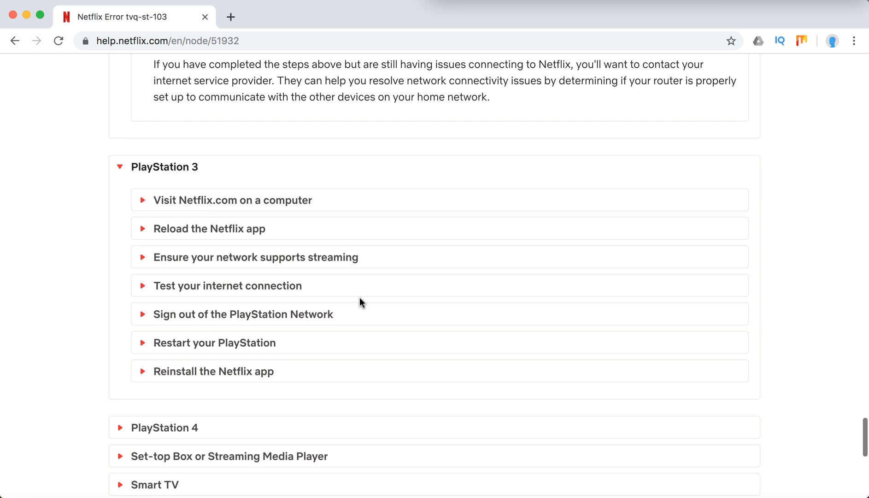
{"action": "left_click", "coordinate": [232, 200]}
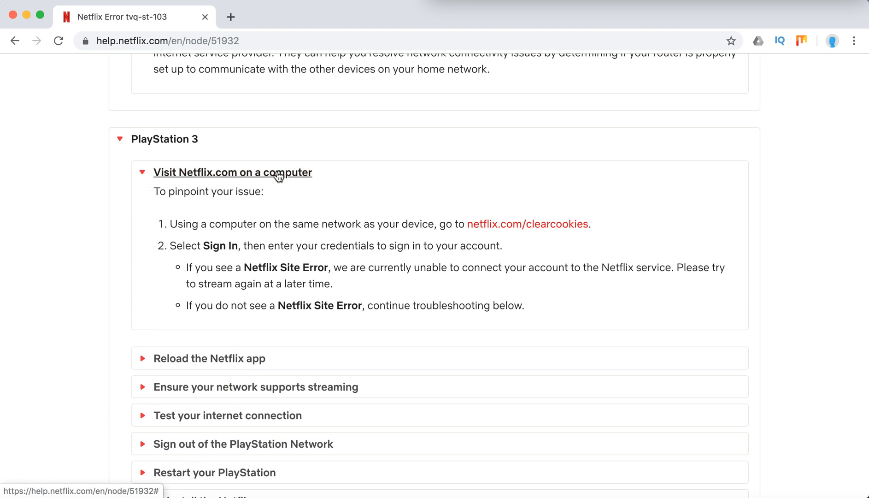
{"action": "scroll", "scroll_direction": "down", "scroll_amount": 3}
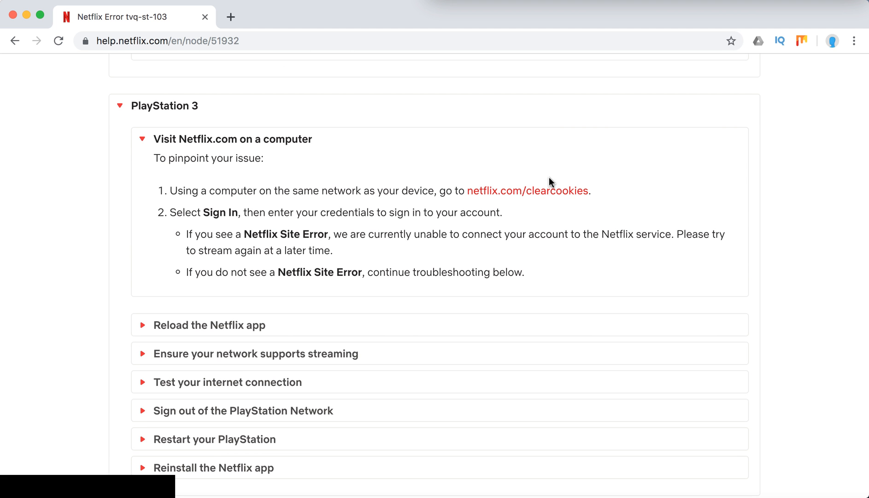
{"action": "mouse_move", "coordinate": [209, 325]}
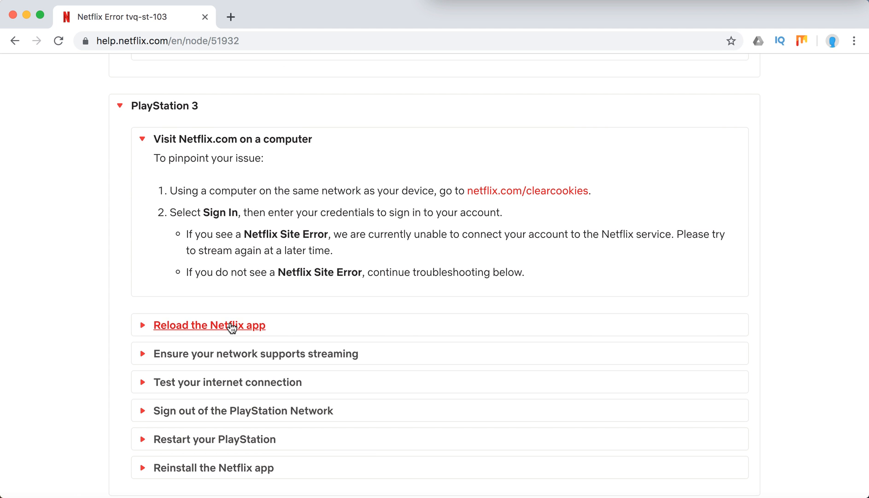
Expand the PS3 reload-app, network-supports-streaming and internet connection test steps, reviewing the rest.
{"action": "left_click", "coordinate": [209, 324]}
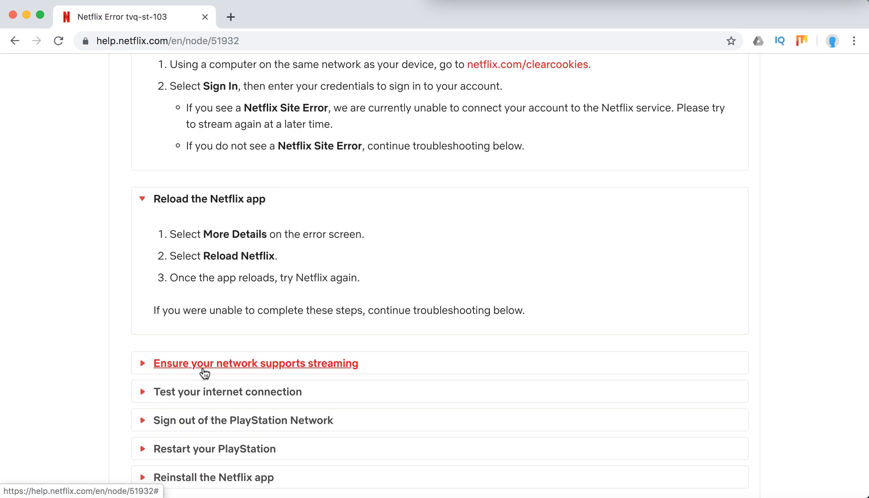
{"action": "left_click", "coordinate": [255, 363]}
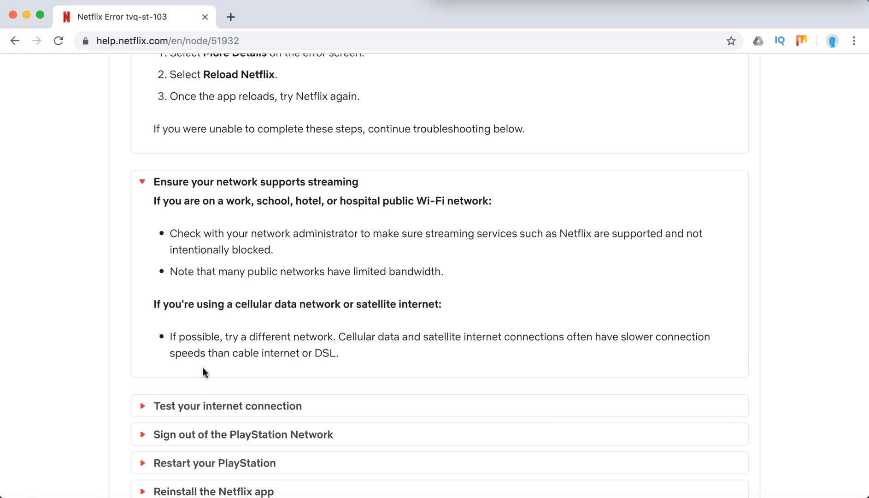
{"action": "left_click", "coordinate": [228, 405]}
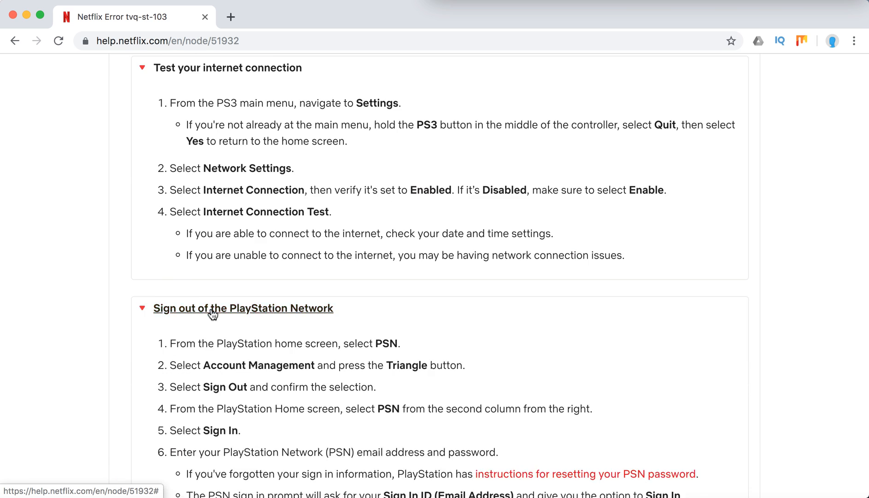
{"action": "scroll", "scroll_direction": "down", "scroll_amount": 3}
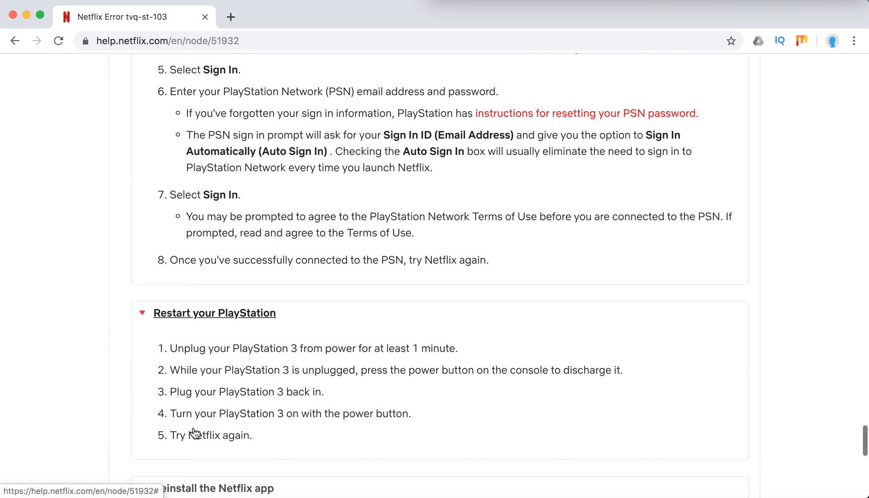
{"action": "scroll", "scroll_direction": "down", "scroll_amount": 3}
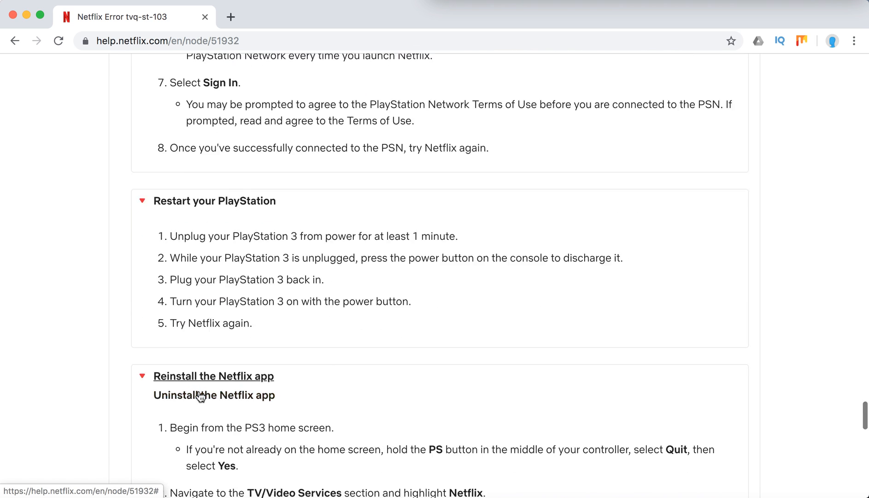
{"action": "scroll", "scroll_direction": "down", "scroll_amount": 3}
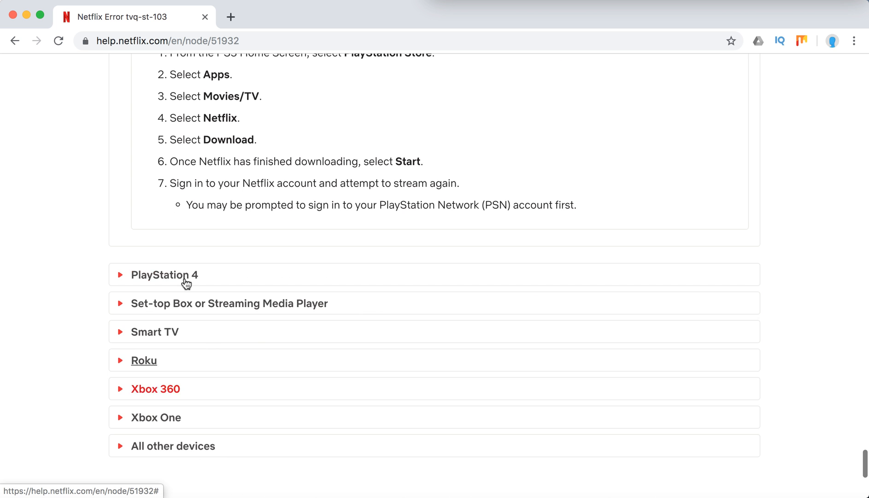
Expand PlayStation 4 with its app reload steps, then the Set-top Box or Streaming Media Player section.
{"action": "left_click", "coordinate": [164, 275]}
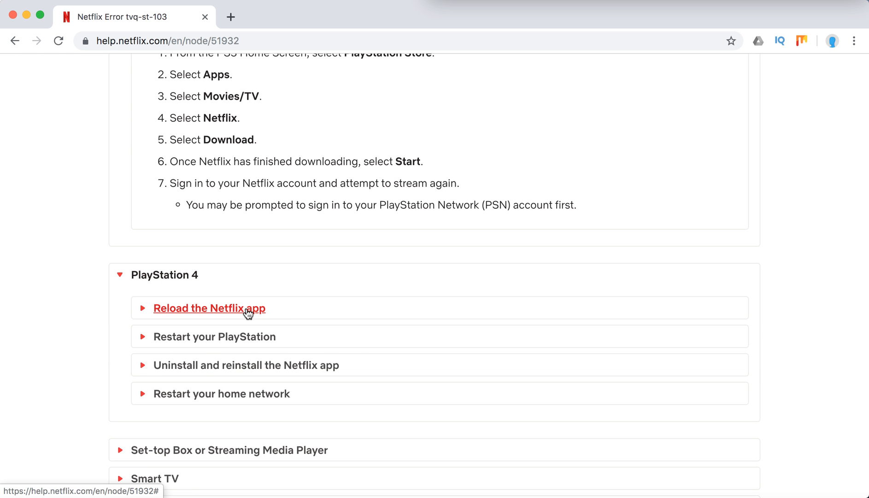
{"action": "left_click", "coordinate": [209, 308]}
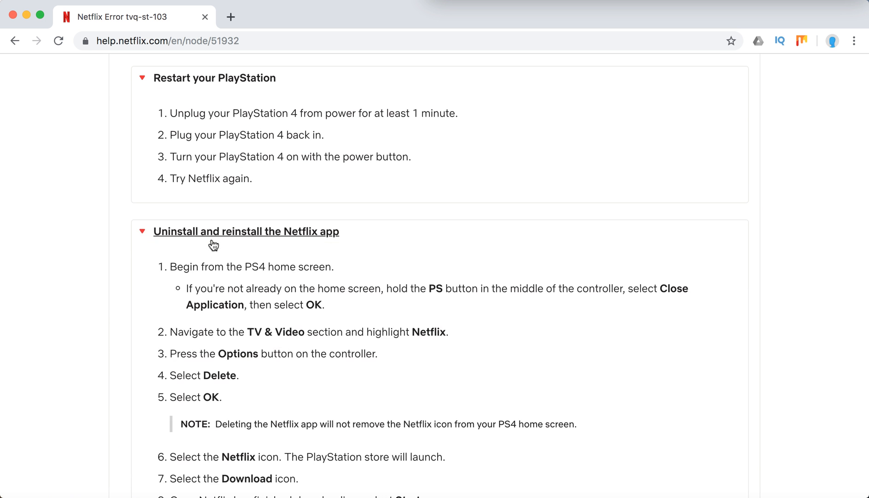
{"action": "scroll", "scroll_direction": "down", "scroll_amount": 3}
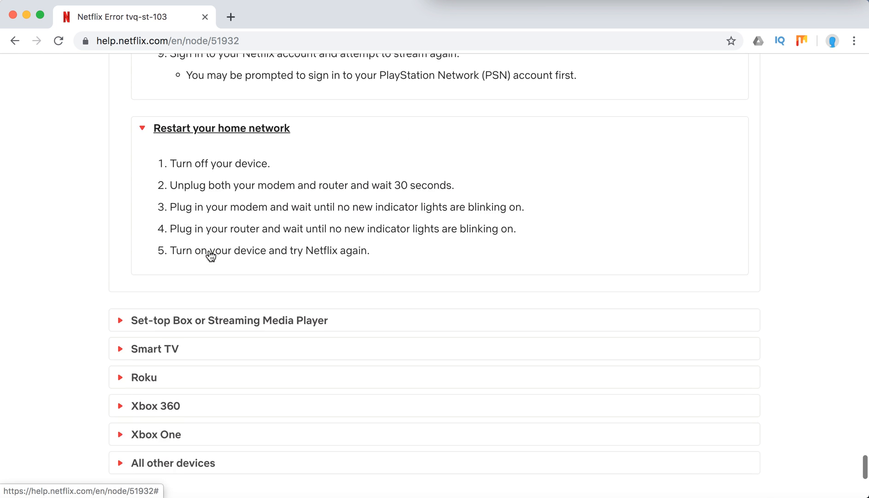
{"action": "left_click", "coordinate": [228, 320]}
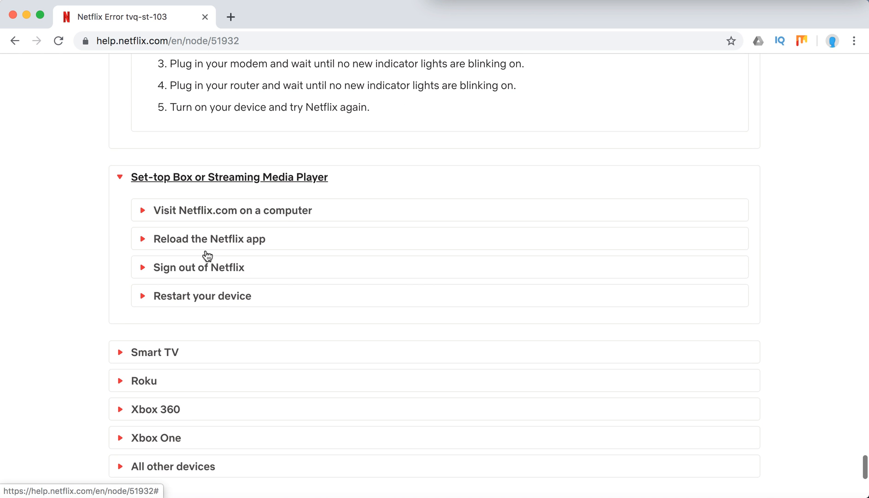
Expand the Smart TV, Roku and Xbox 360 device sections.
{"action": "left_click", "coordinate": [155, 352]}
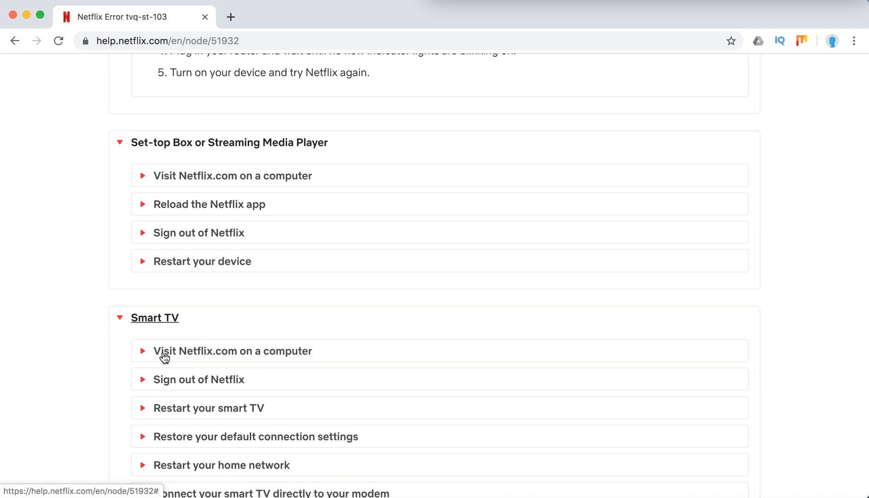
{"action": "scroll", "scroll_direction": "down", "scroll_amount": 3}
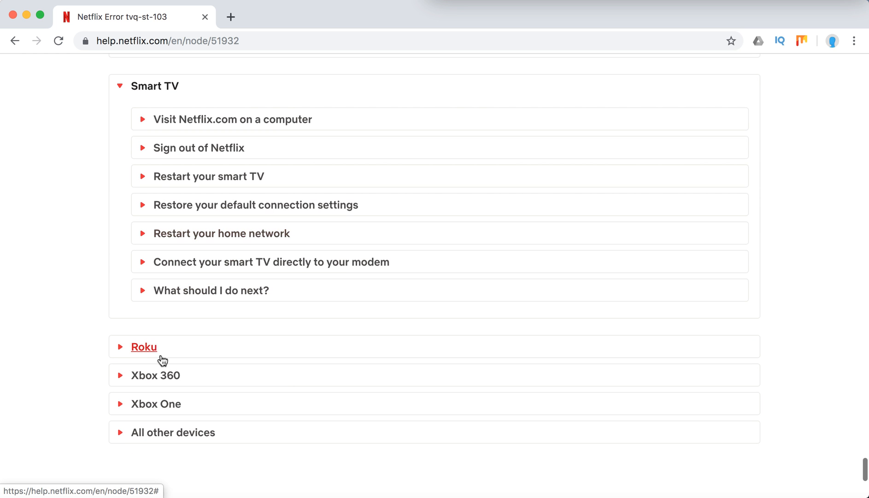
{"action": "left_click", "coordinate": [143, 347]}
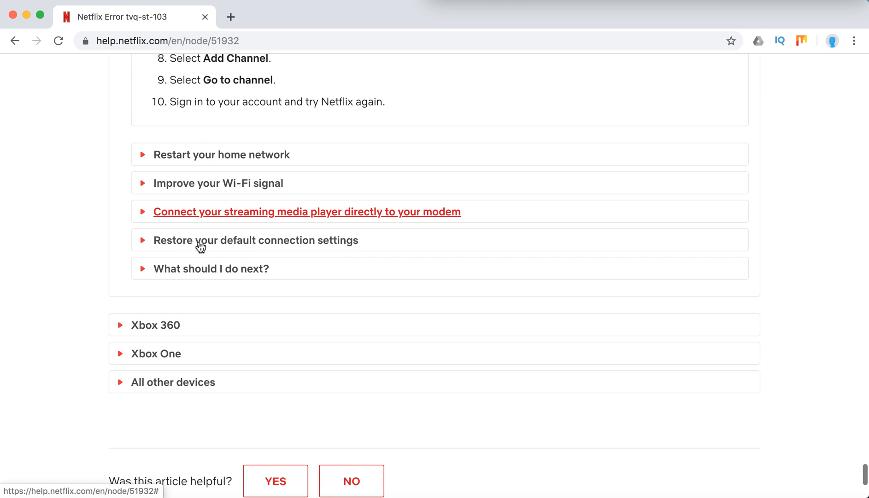
{"action": "left_click", "coordinate": [154, 325]}
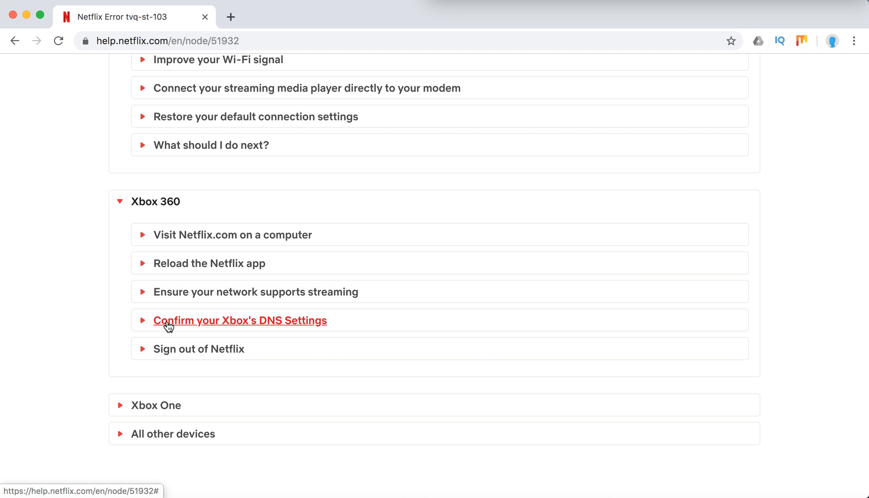
Expand the Xbox DNS settings steps and All other devices, then follow the contact customer service link.
{"action": "left_click", "coordinate": [239, 320]}
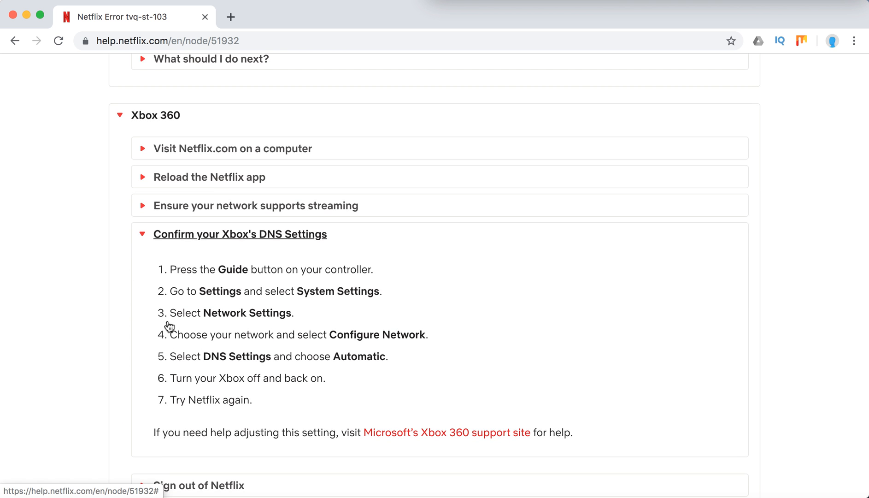
{"action": "scroll", "scroll_direction": "down", "scroll_amount": 3}
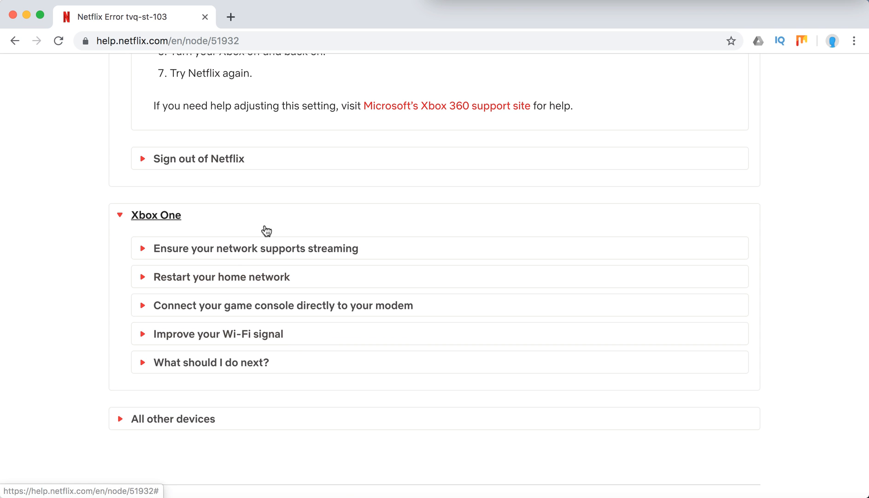
{"action": "left_click", "coordinate": [173, 418]}
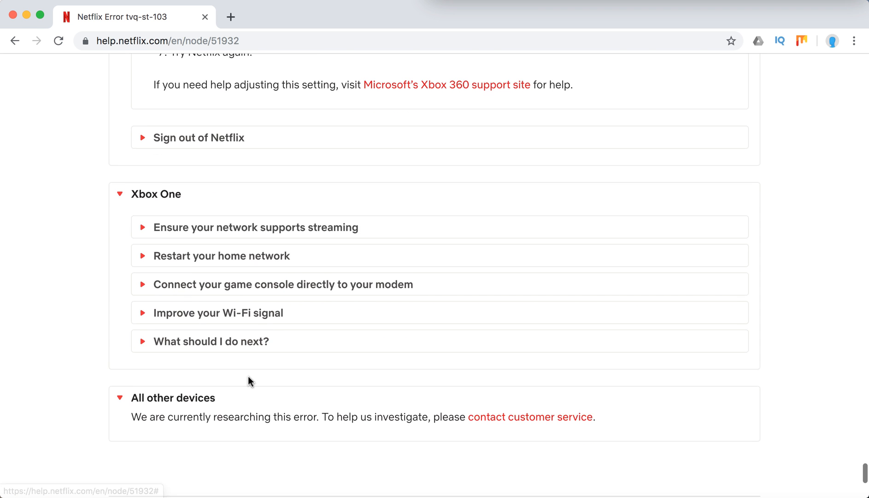
{"action": "scroll", "scroll_direction": "down", "scroll_amount": 3}
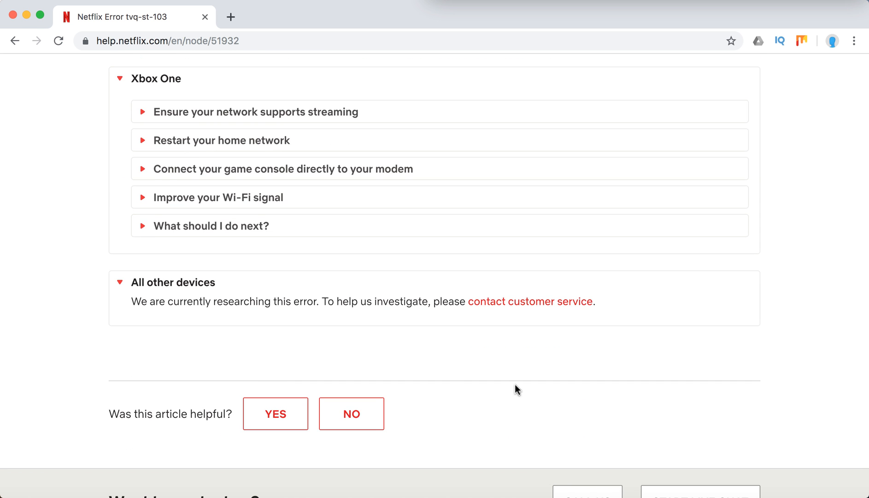
{"action": "scroll", "scroll_direction": "down", "scroll_amount": 3}
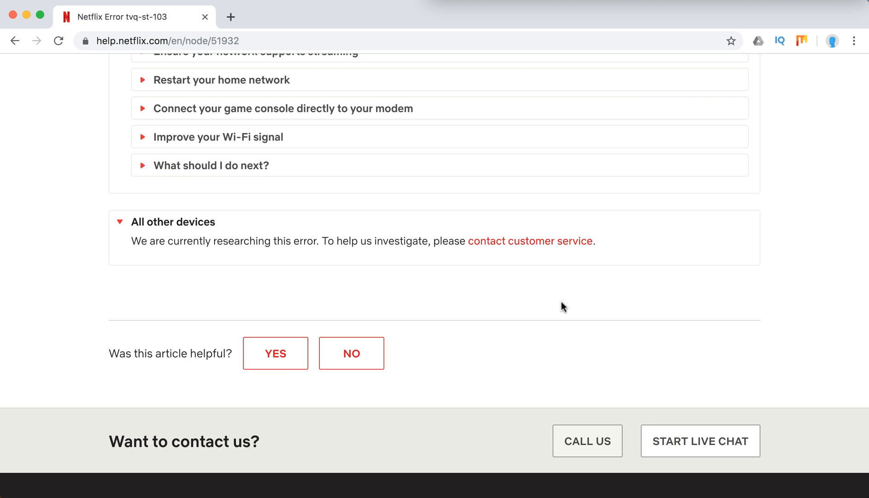
{"action": "left_click", "coordinate": [529, 241]}
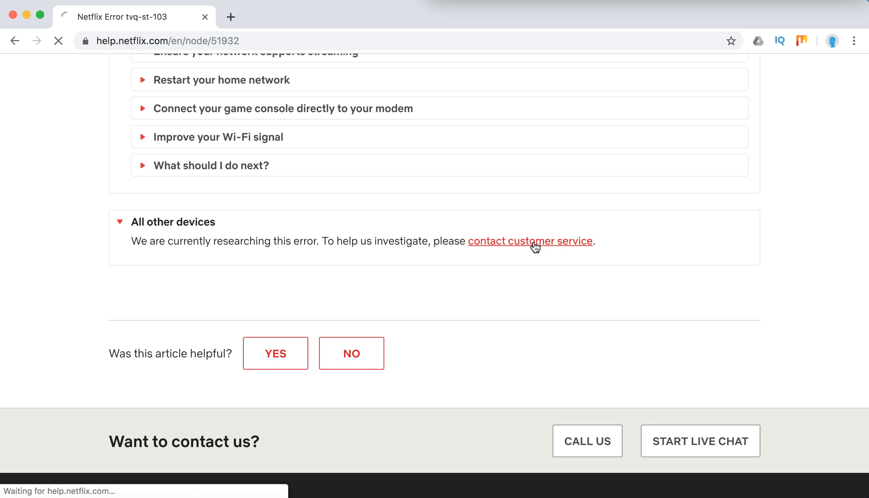
Review the Contact Customer Service page's Call us and Live Chat options and return to the top.
{"action": "left_click", "coordinate": [529, 241]}
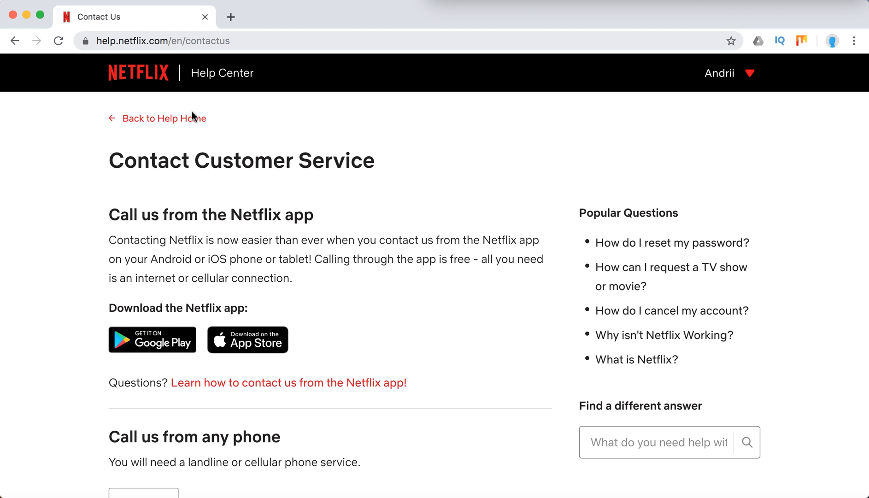
{"action": "scroll", "scroll_direction": "down", "scroll_amount": 3}
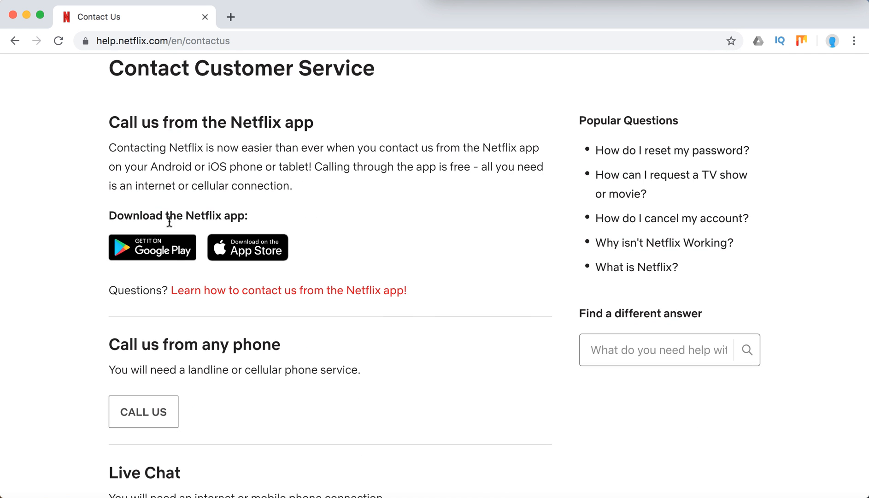
{"action": "mouse_move", "coordinate": [238, 163]}
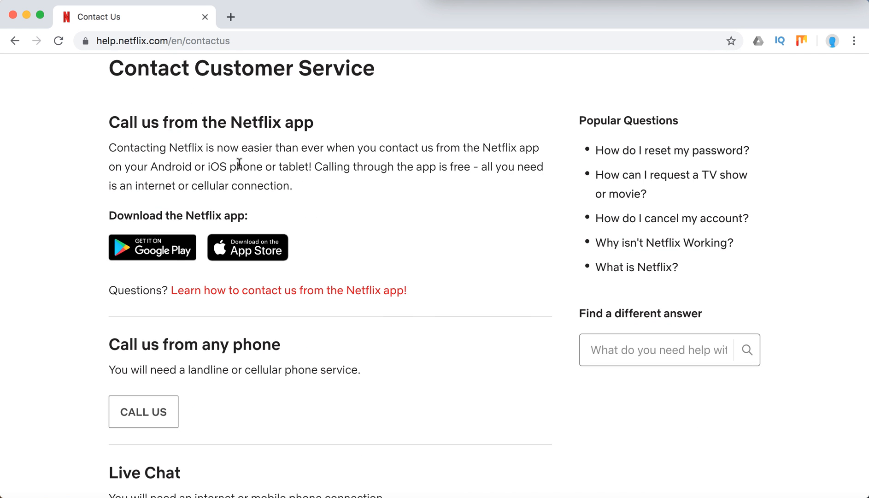
{"action": "mouse_move", "coordinate": [176, 218]}
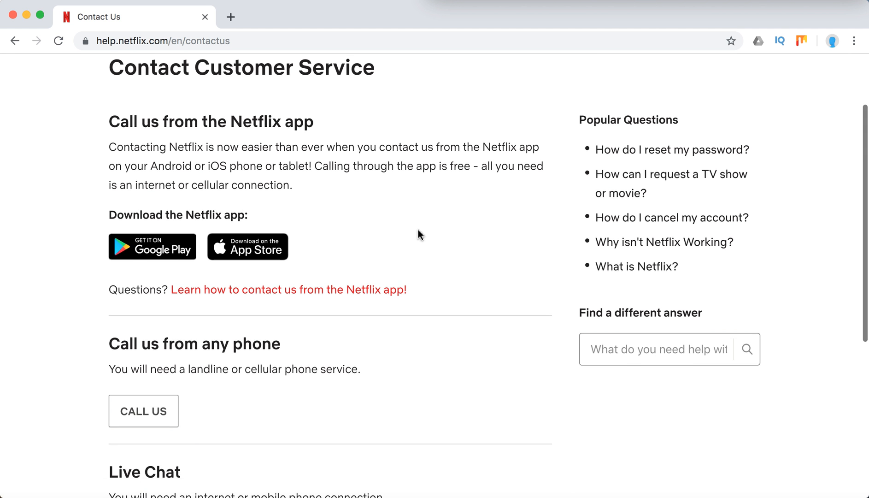
{"action": "scroll", "scroll_direction": "down", "scroll_amount": 3}
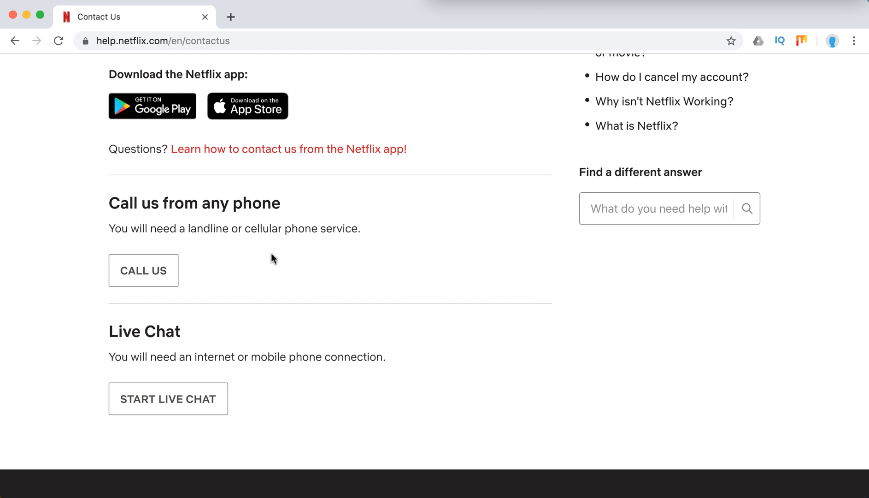
{"action": "scroll", "scroll_direction": "down", "scroll_amount": 3}
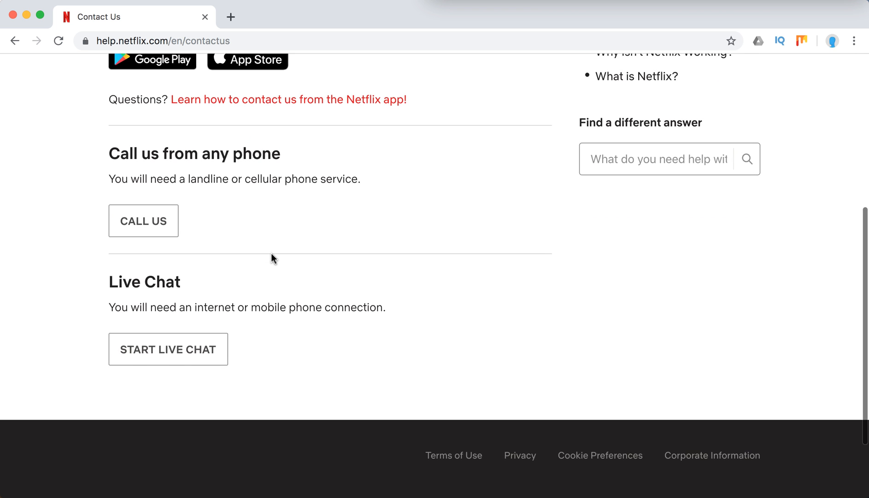
{"action": "scroll", "scroll_direction": "up", "scroll_amount": 3}
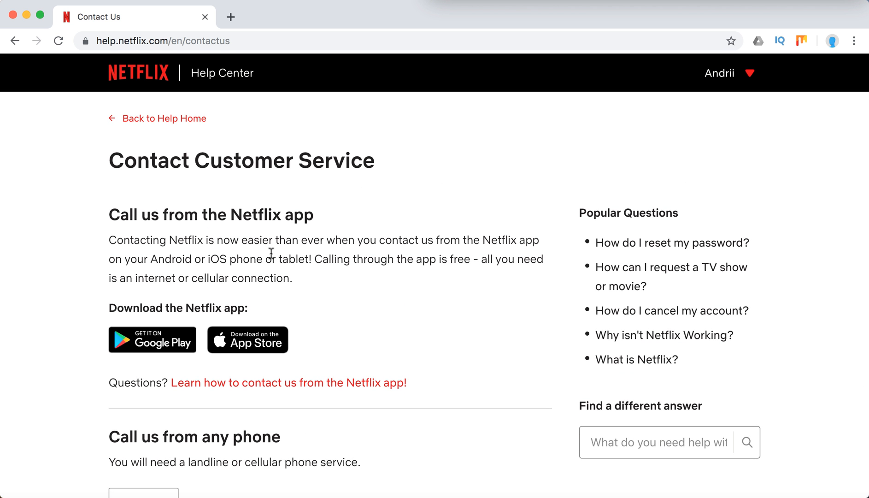